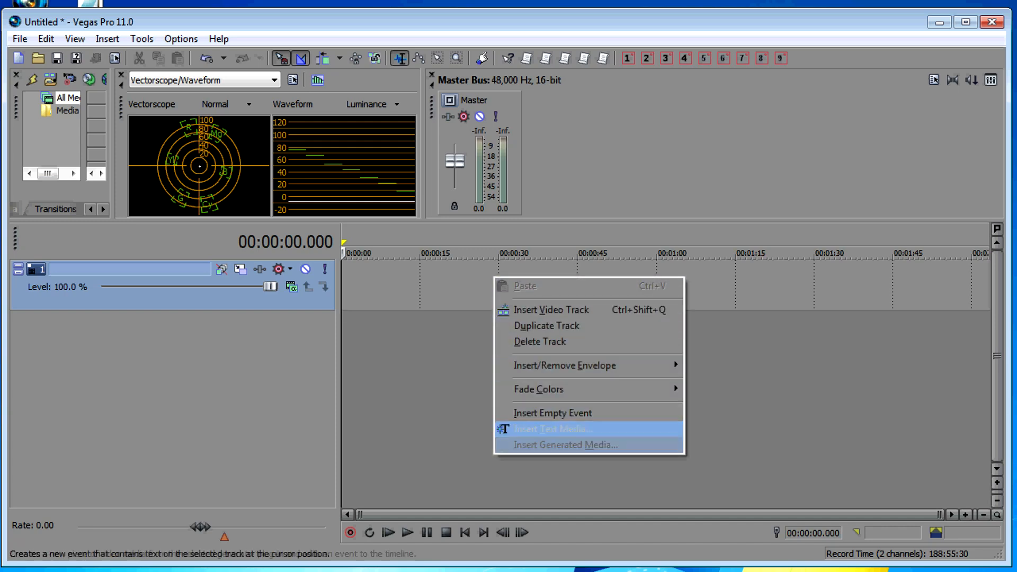
{"action": "mouse_move", "coordinate": [566, 445]}
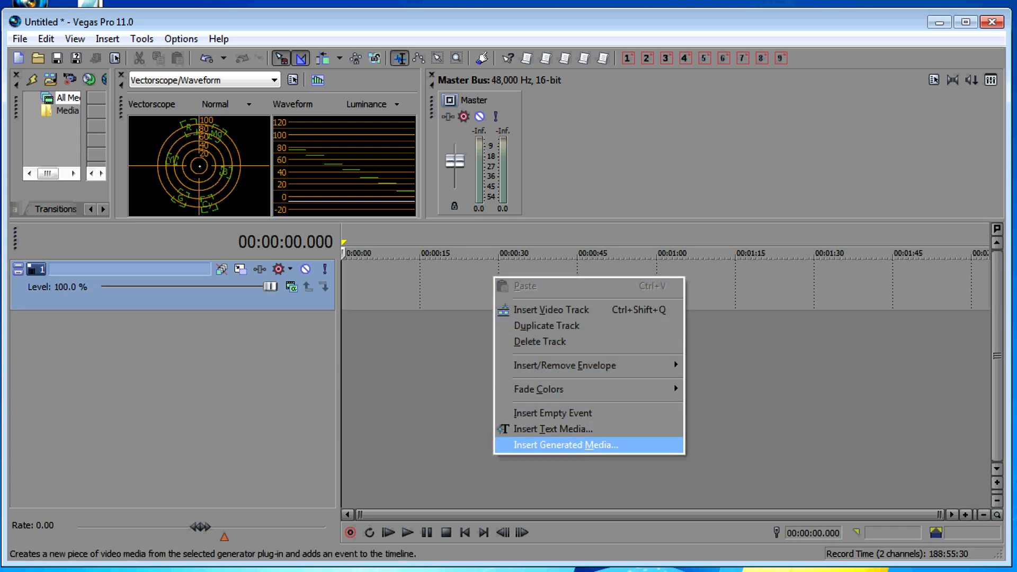
- Insert generated media on the video track and show the NewBlue Titler Pro generators
{"action": "left_click", "coordinate": [566, 445]}
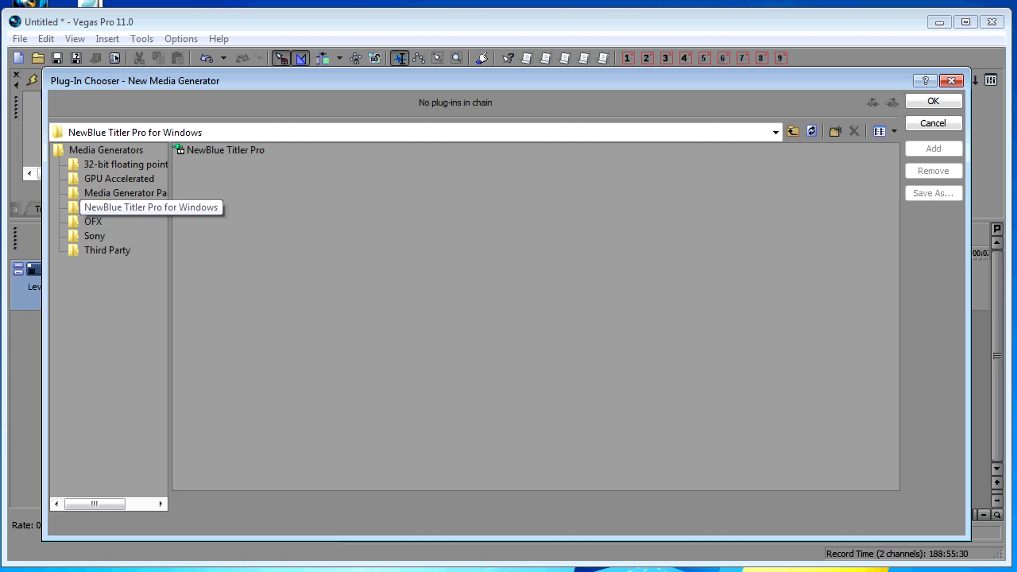
{"action": "left_click", "coordinate": [124, 207]}
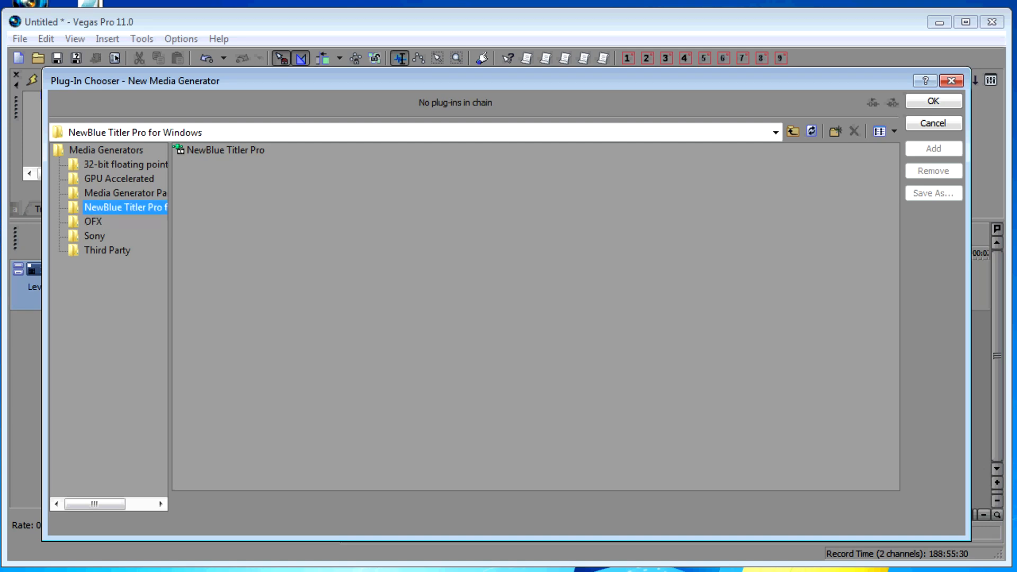
- Choose NewBlue Titler Pro as the generator to open its editor
{"action": "left_click", "coordinate": [935, 100]}
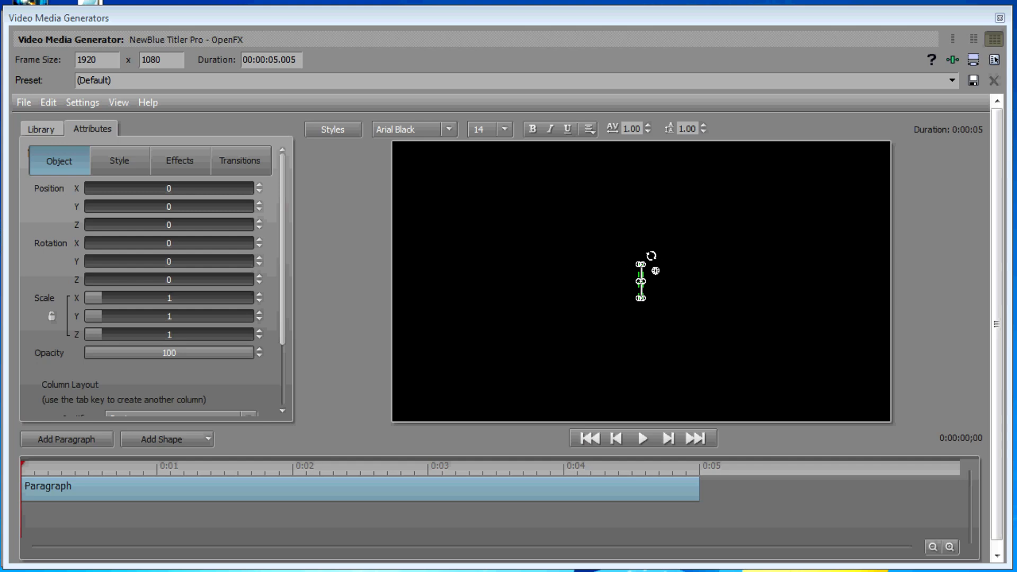
- Type 'Big Company Quarterly', rotate it diagonally and tilt it back in 3D
{"action": "type", "text": "Big Company Quarterly Report"}
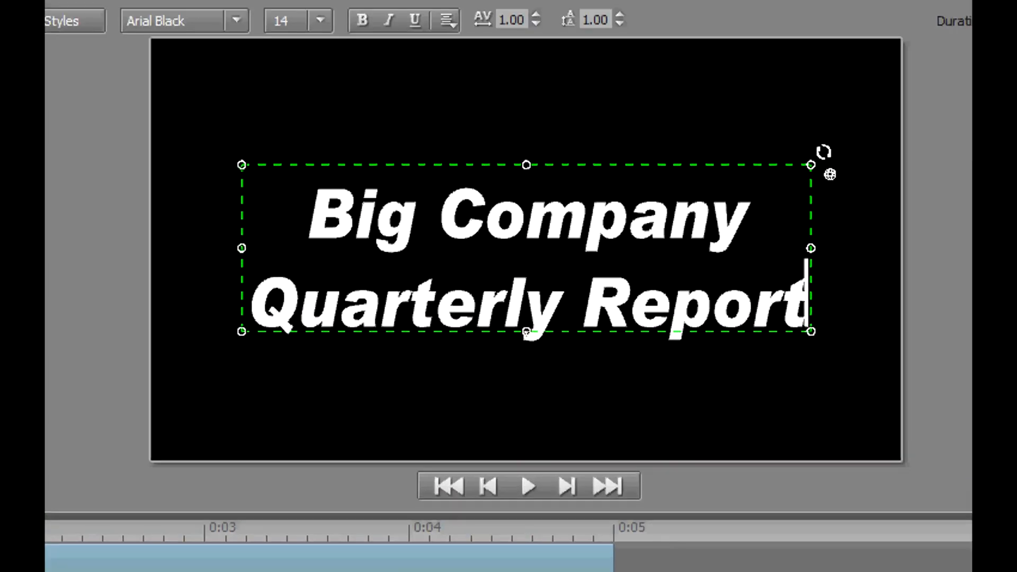
{"action": "left_click_drag", "start_coordinate": [824, 150], "coordinate": [839, 212]}
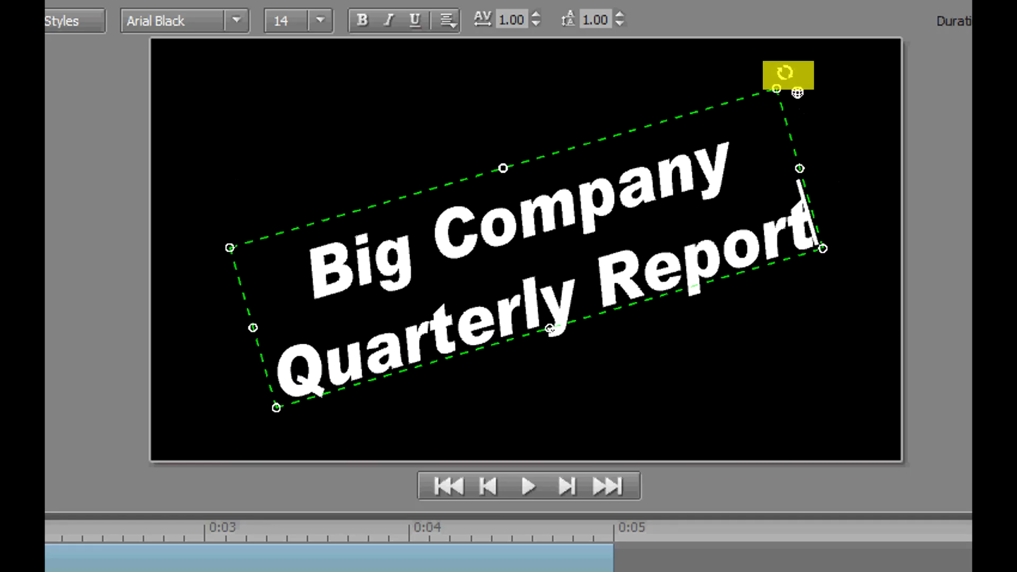
{"action": "left_click_drag", "start_coordinate": [797, 93], "coordinate": [829, 168]}
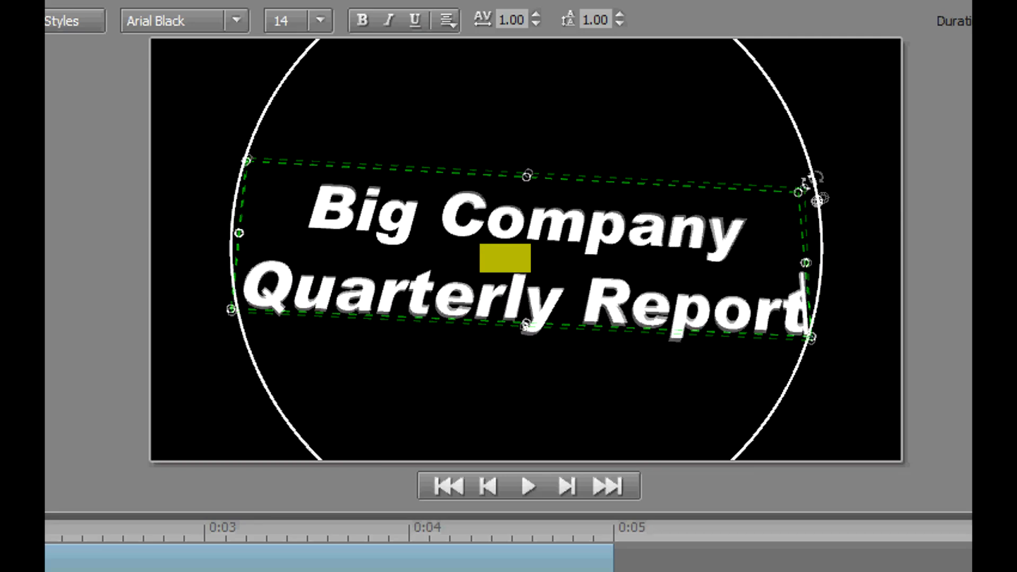
- Ease the title to a gentle 3D tilt and select its text
{"action": "left_click_drag", "start_coordinate": [818, 194], "coordinate": [786, 211]}
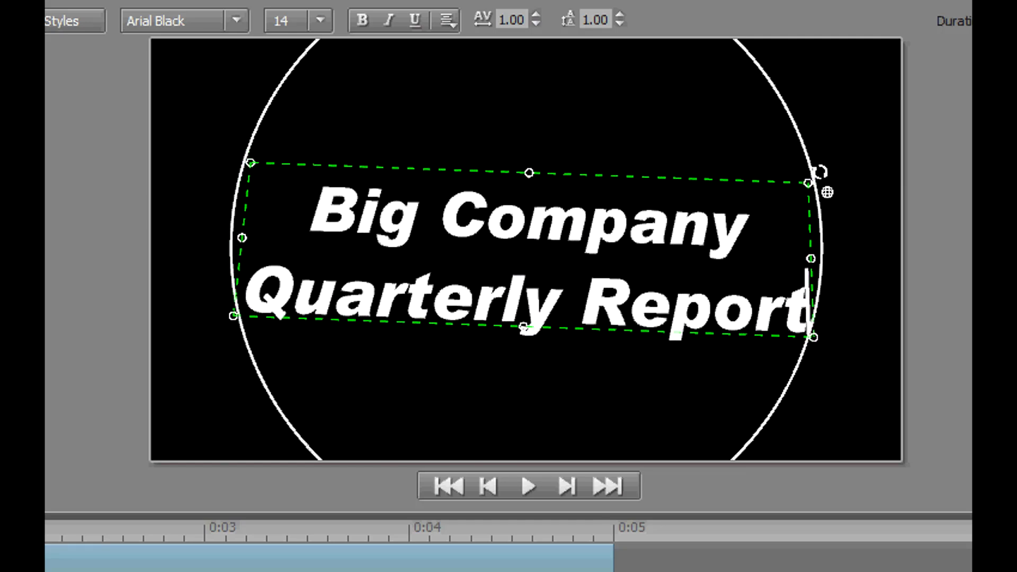
{"action": "left_click_drag", "start_coordinate": [818, 170], "coordinate": [817, 164]}
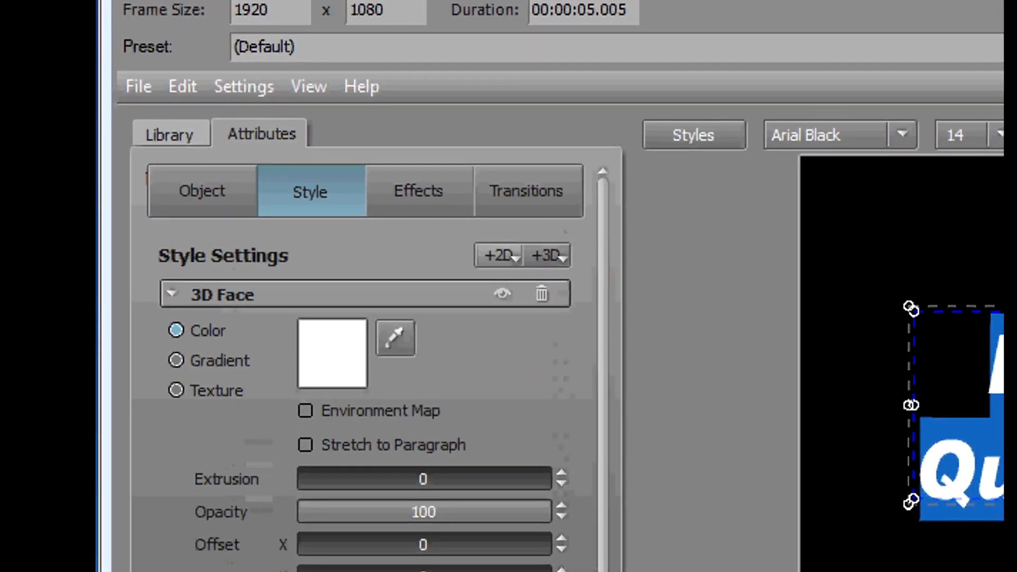
- Add a 2D Shadow layer beneath the 3D Face style
{"action": "left_click", "coordinate": [171, 294]}
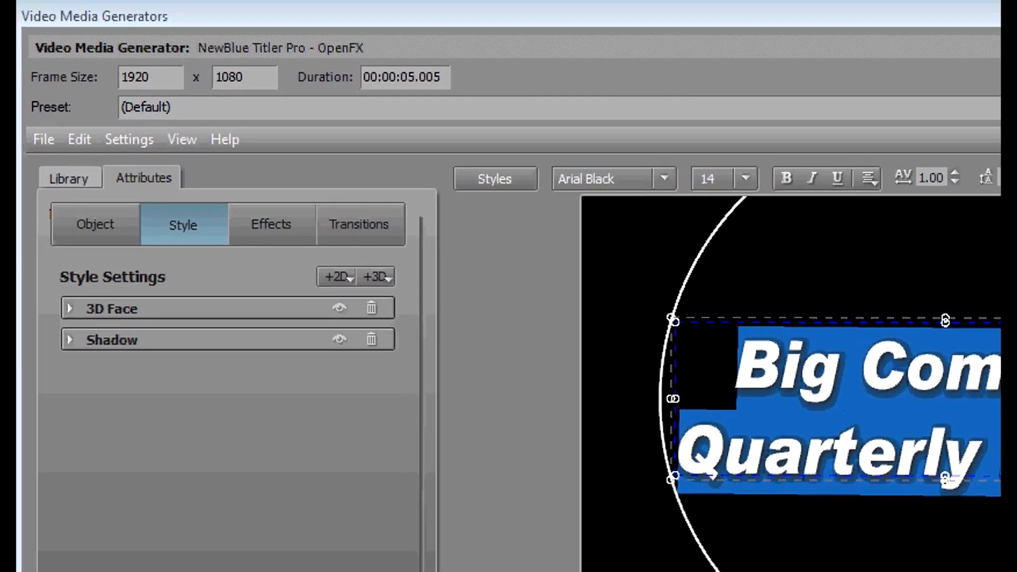
- Expand 3D Face and set the Extrusion depth to about 8.1
{"action": "left_click", "coordinate": [69, 309]}
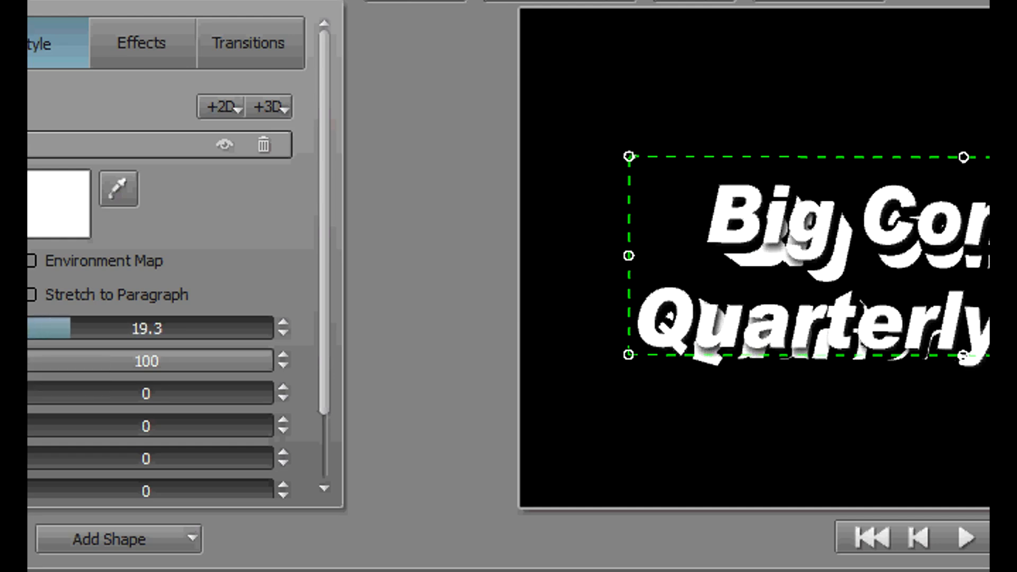
{"action": "left_click_drag", "start_coordinate": [51, 329], "coordinate": [32, 328]}
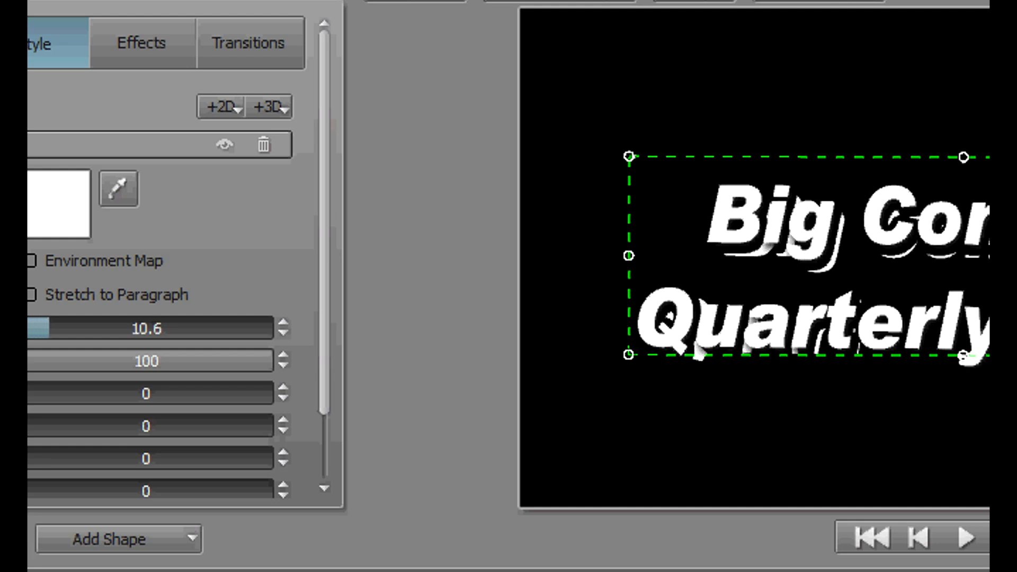
{"action": "left_click_drag", "start_coordinate": [43, 328], "coordinate": [34, 328]}
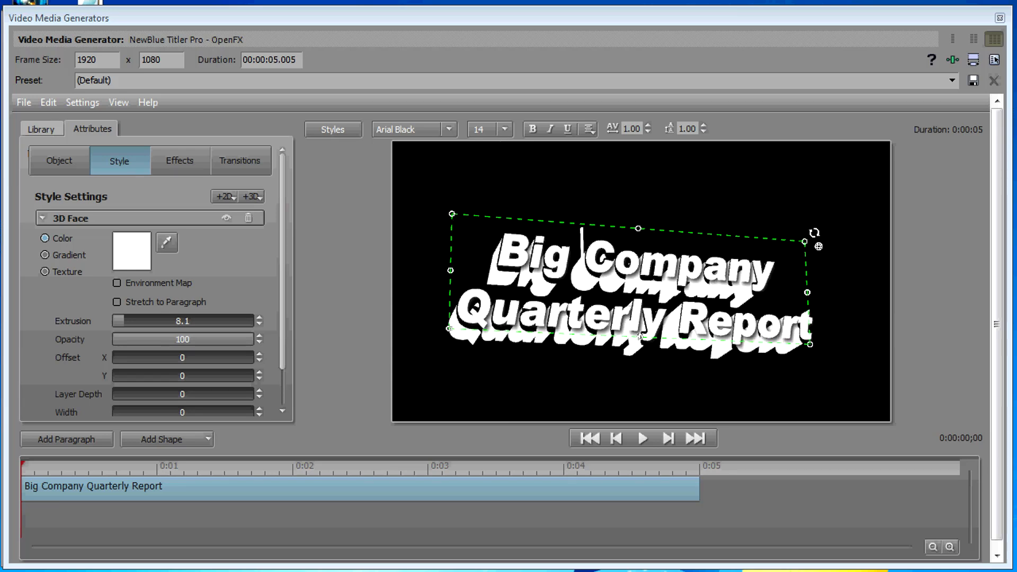
{"action": "left_click_drag", "start_coordinate": [142, 320], "coordinate": [114, 320]}
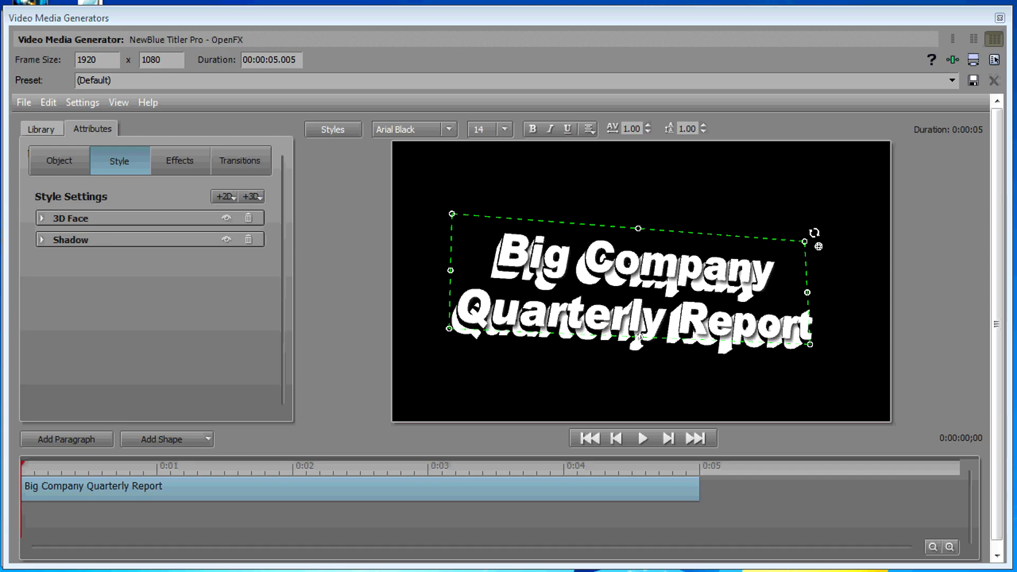
- Apply the gold Caesar preset from Library > Styles, then select Templates in the Library
{"action": "left_click", "coordinate": [39, 129]}
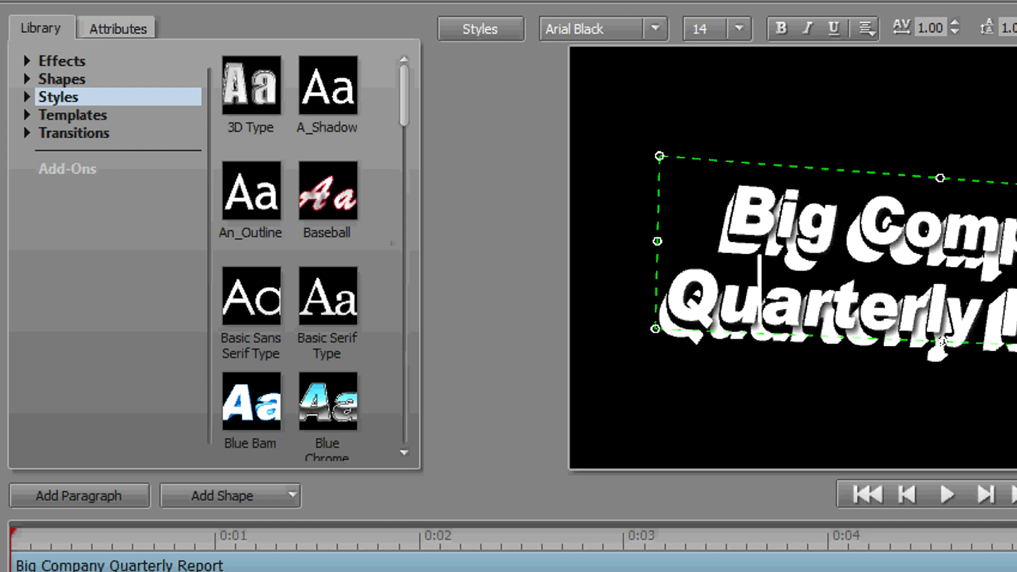
{"action": "left_click", "coordinate": [29, 97]}
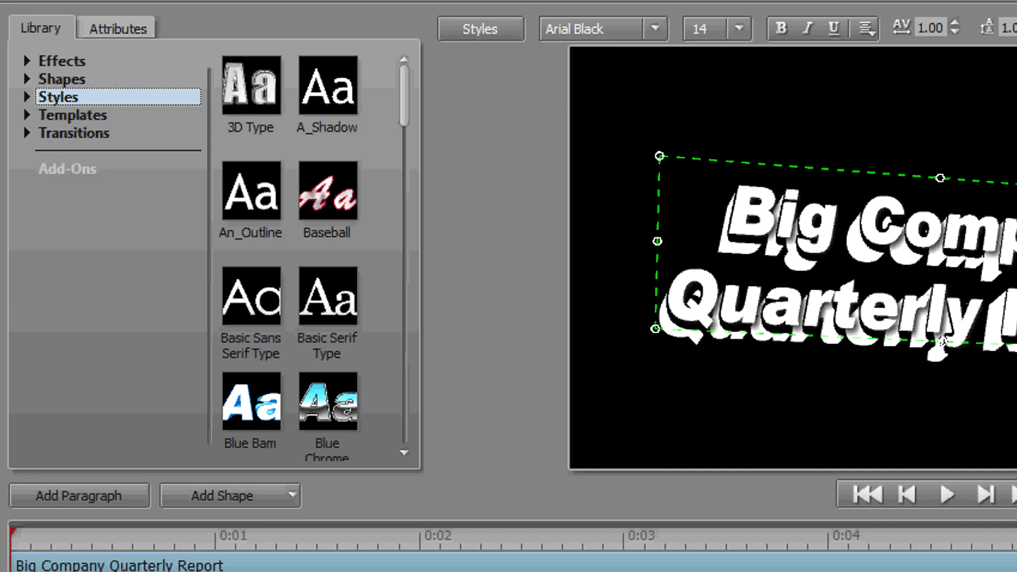
{"action": "scroll", "scroll_direction": "down", "scroll_amount": 3}
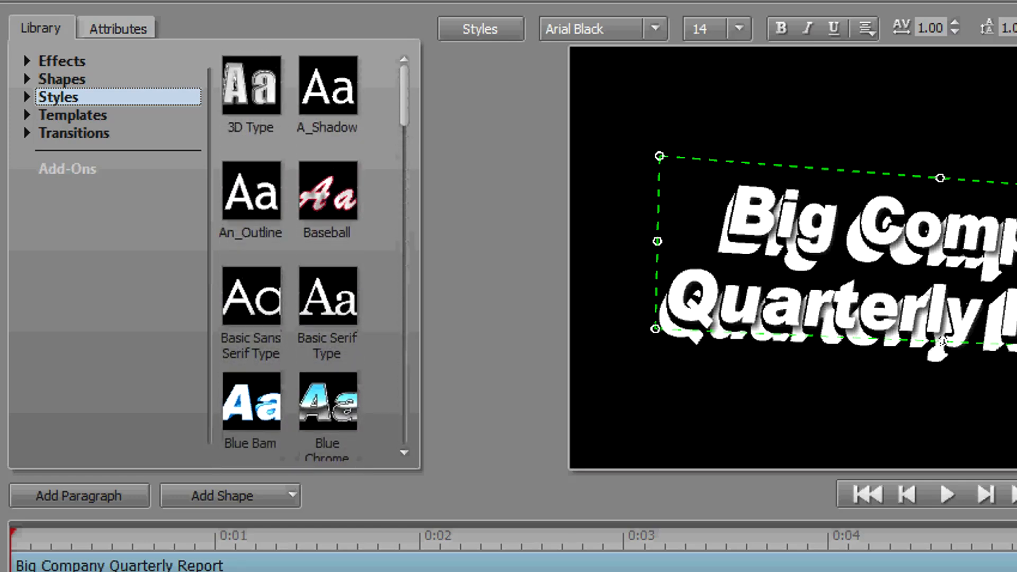
{"action": "scroll", "scroll_direction": "down", "scroll_amount": 3}
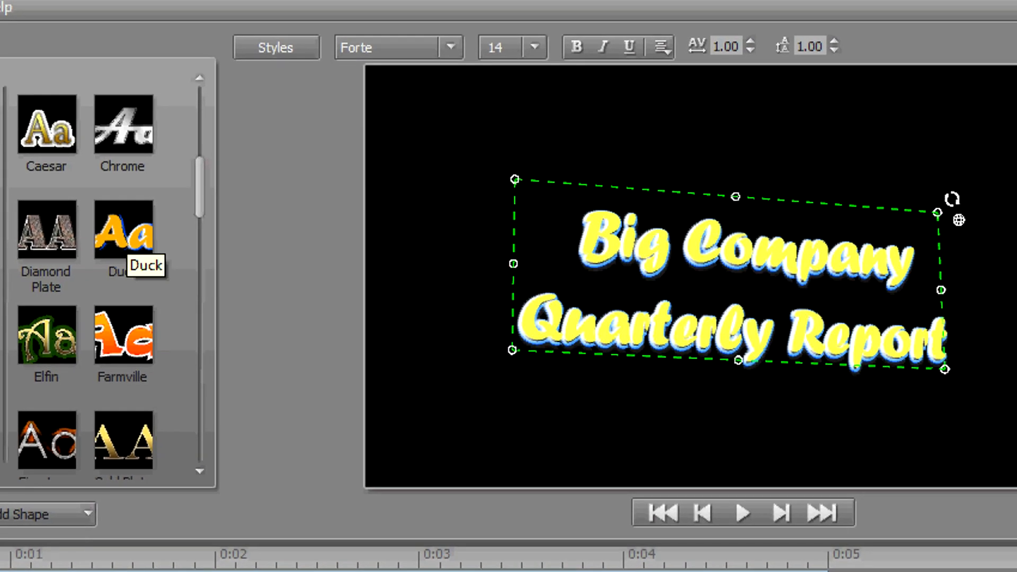
{"action": "left_click", "coordinate": [123, 126]}
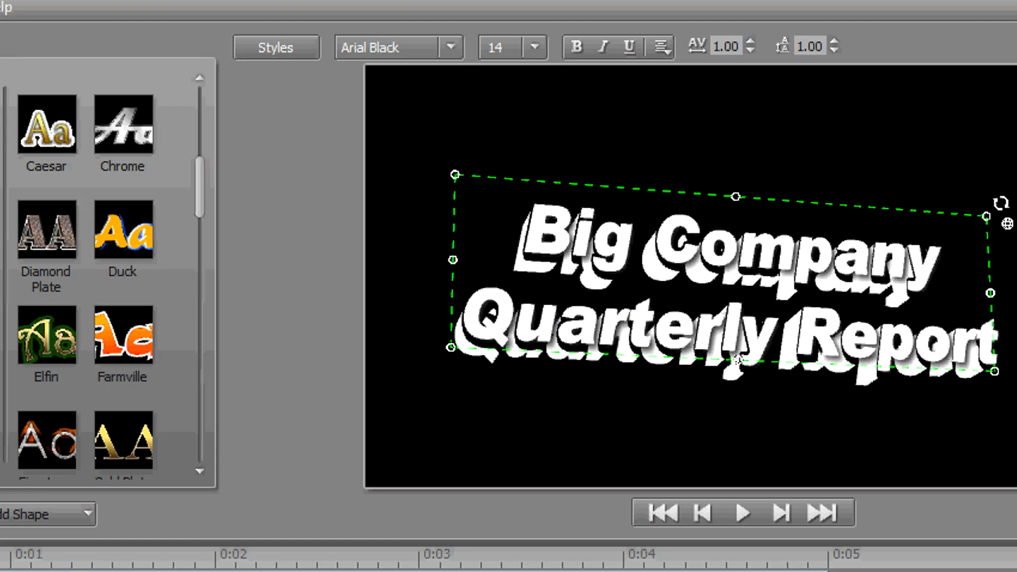
{"action": "left_click", "coordinate": [123, 335]}
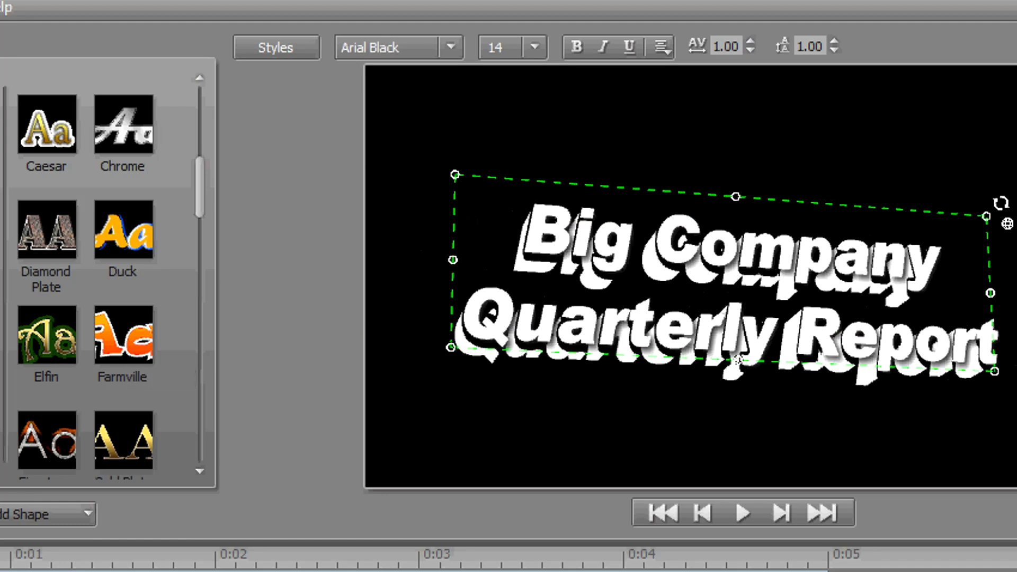
{"action": "left_click", "coordinate": [47, 130]}
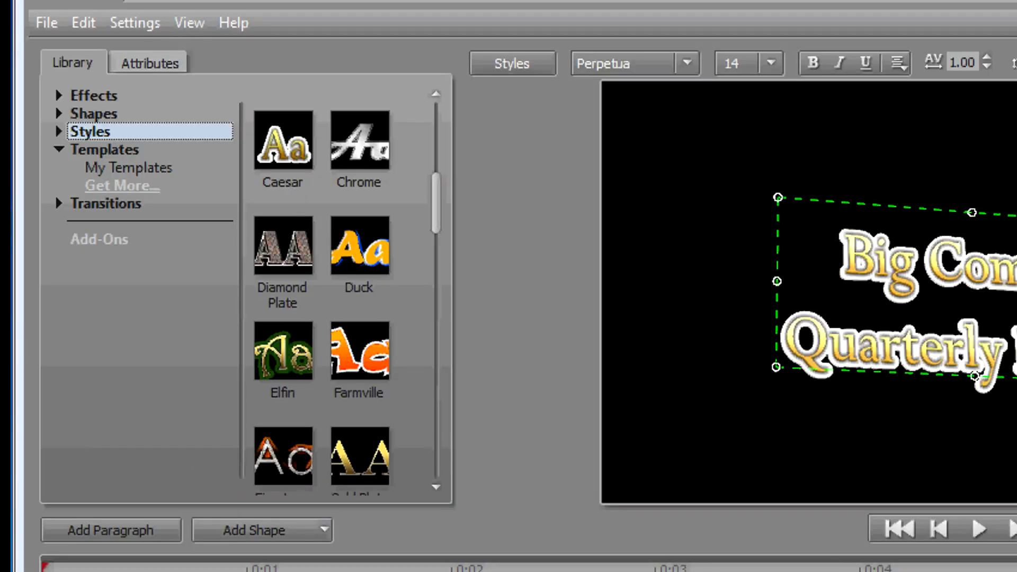
{"action": "left_click", "coordinate": [101, 150]}
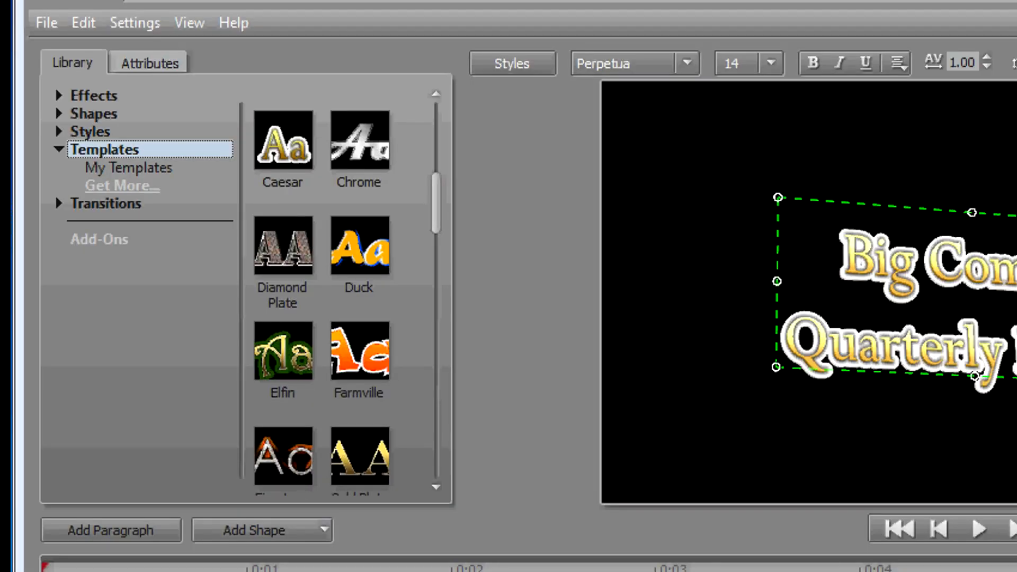
- Scroll the Templates list down to preview the Type On template
{"action": "scroll", "scroll_direction": "down", "scroll_amount": 3}
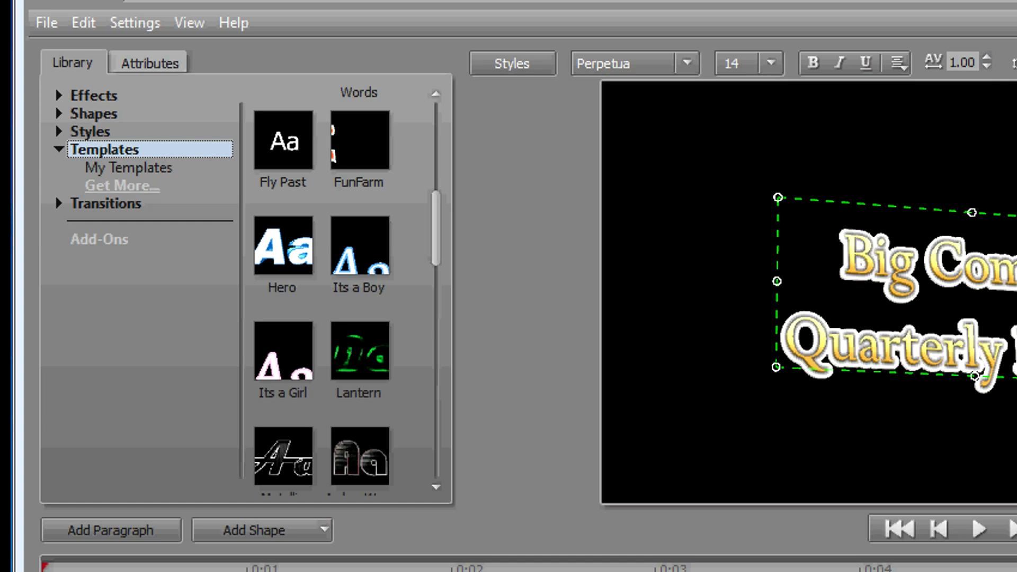
{"action": "scroll", "scroll_direction": "down", "scroll_amount": 3}
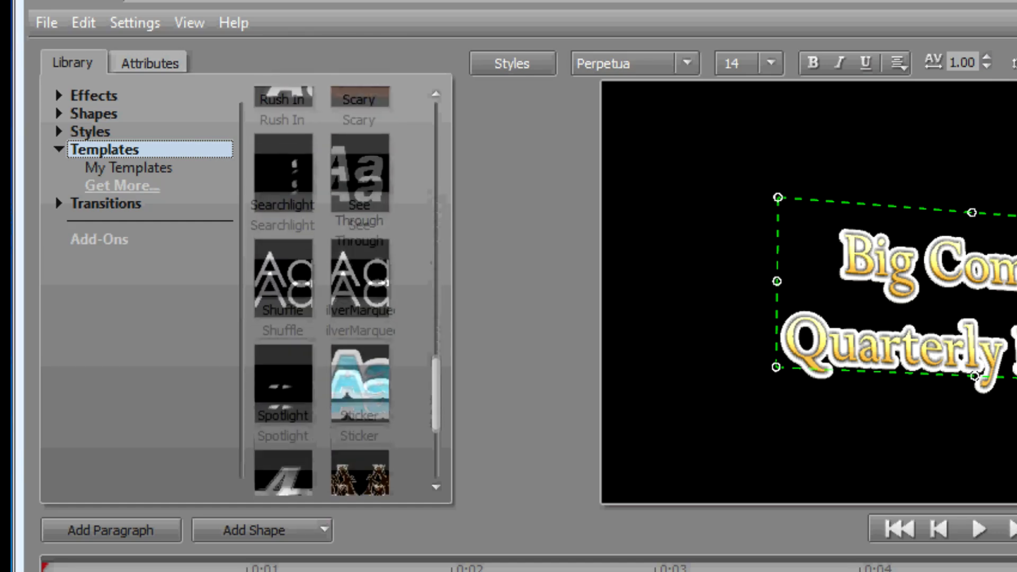
{"action": "scroll", "scroll_direction": "down", "scroll_amount": 3}
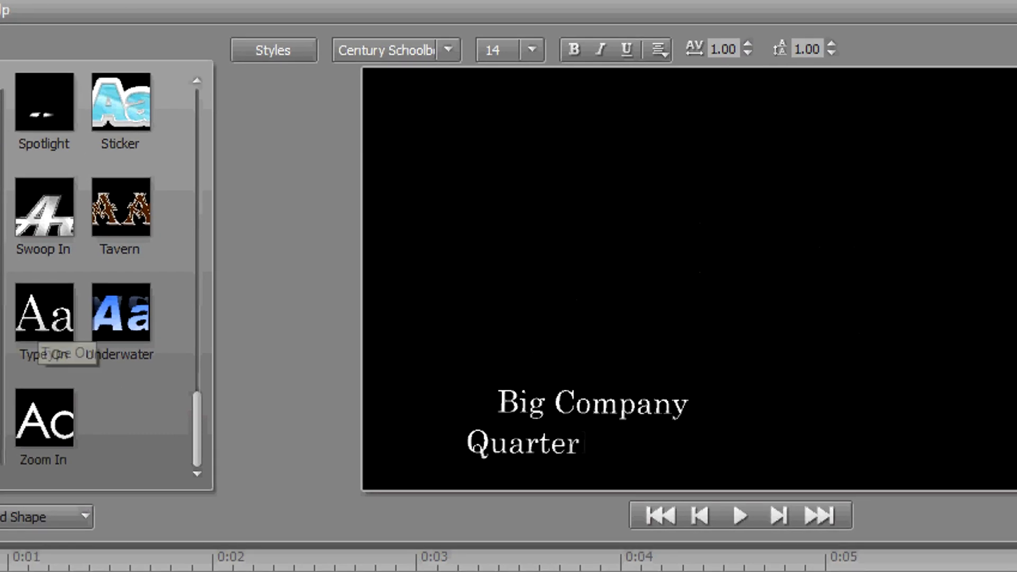
- Complete the title text as 'Big Company Quarterly Report' by typing 'ly Report'
{"action": "type", "text": "ly Report"}
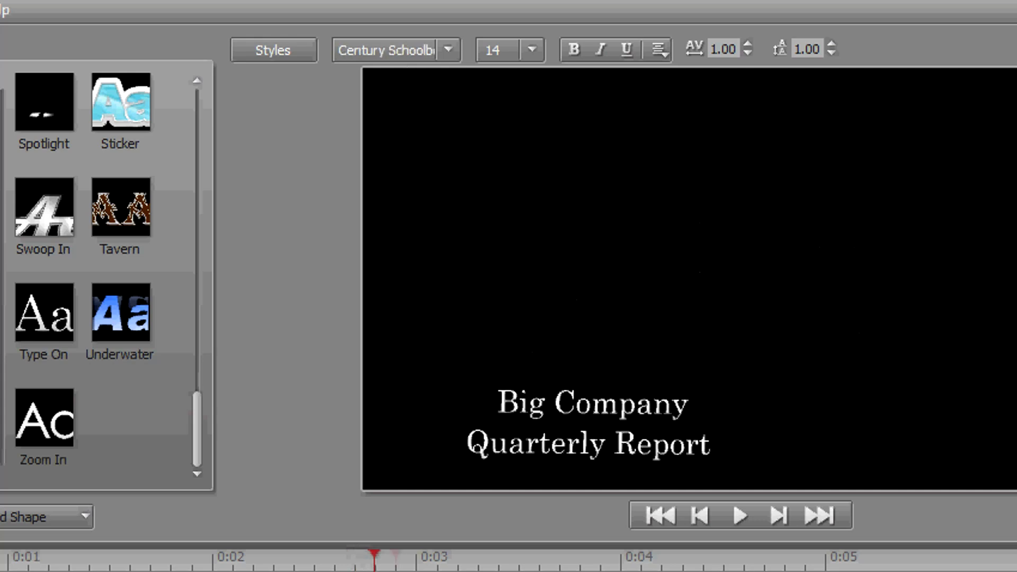
{"action": "mouse_move", "coordinate": [44, 316]}
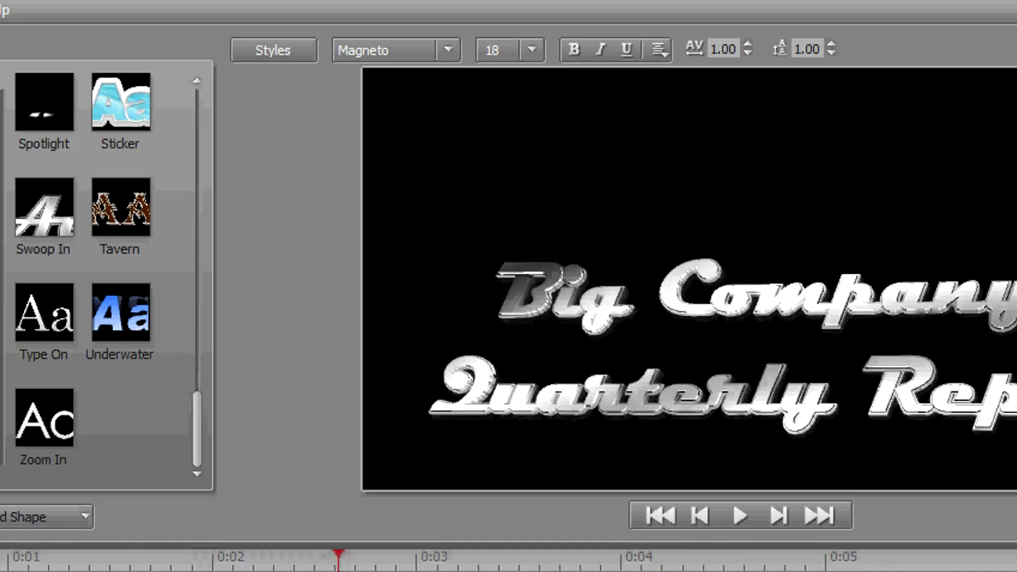
- Preview the Fighting Words template, then the Battle Jitters template, on the title
{"action": "left_click", "coordinate": [741, 516]}
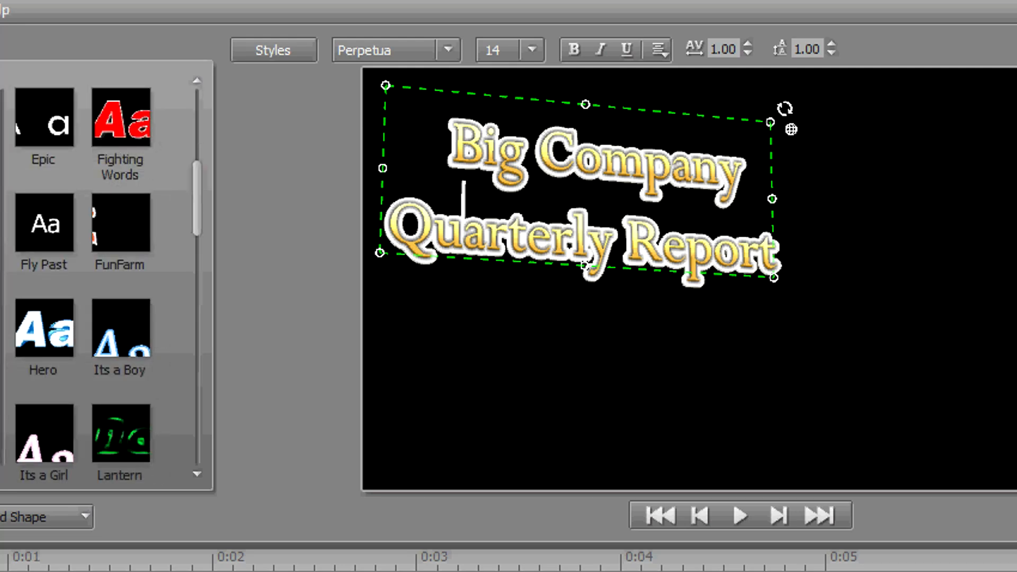
{"action": "left_click", "coordinate": [120, 121]}
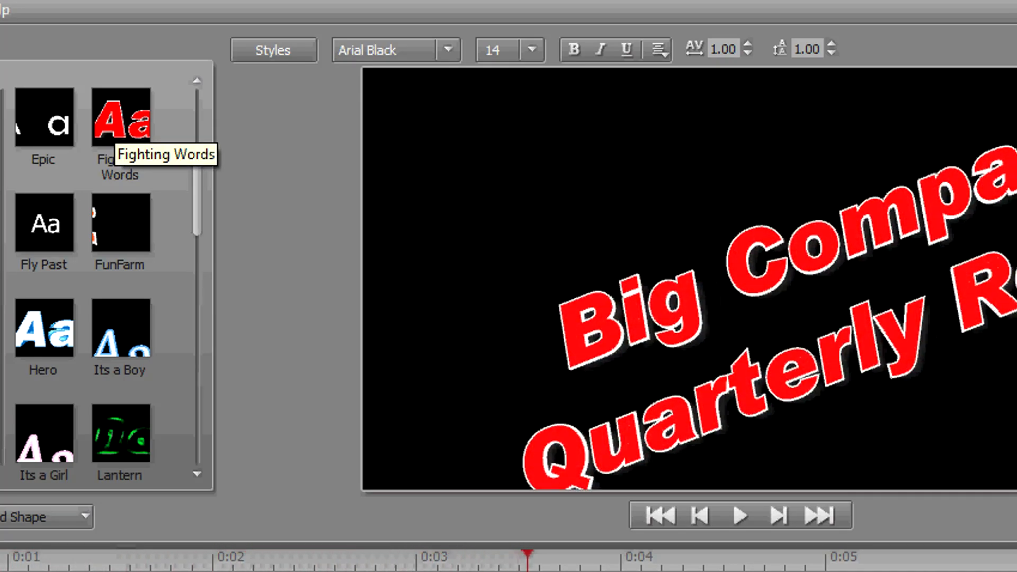
{"action": "left_click", "coordinate": [120, 193]}
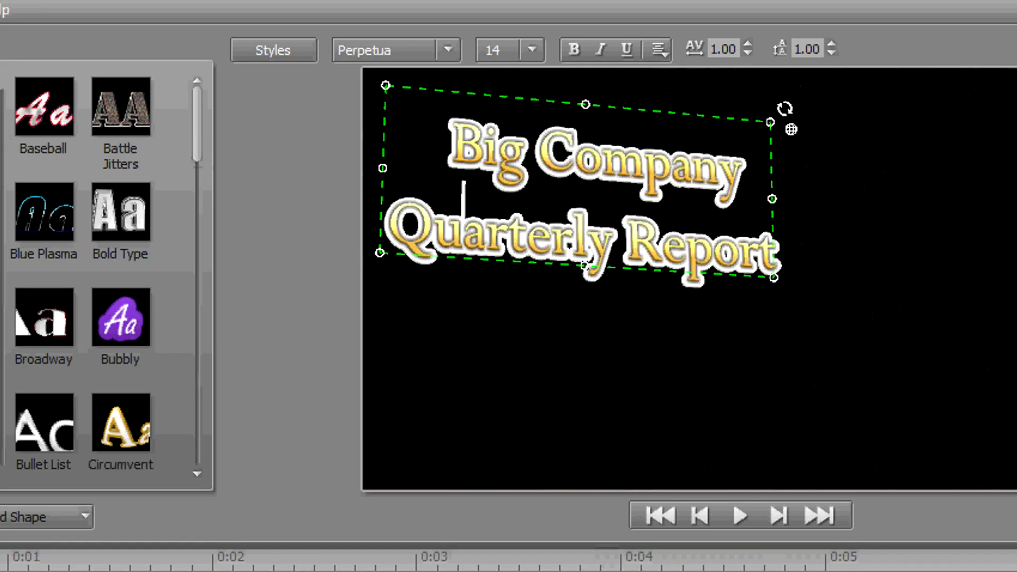
{"action": "left_click", "coordinate": [121, 111]}
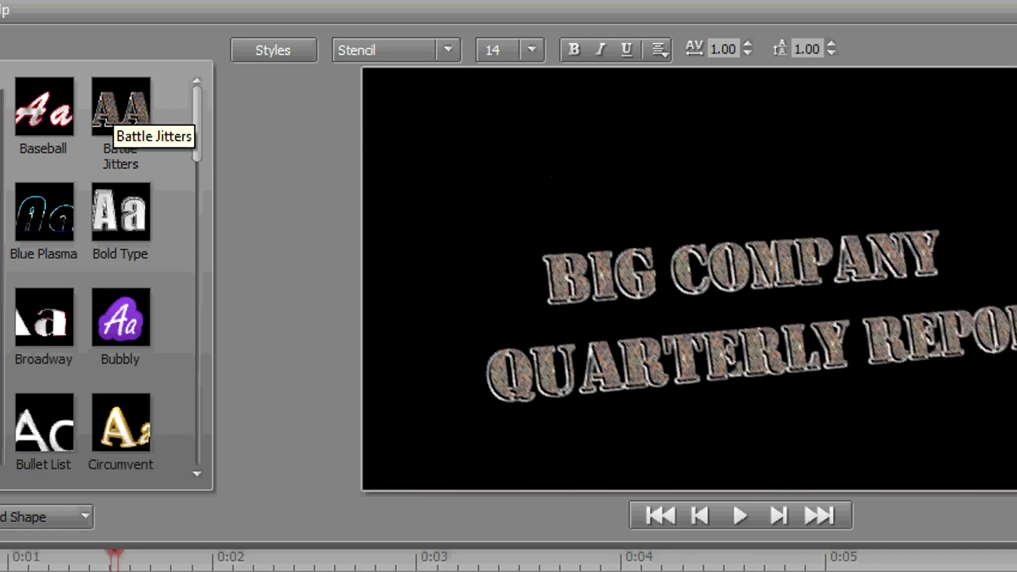